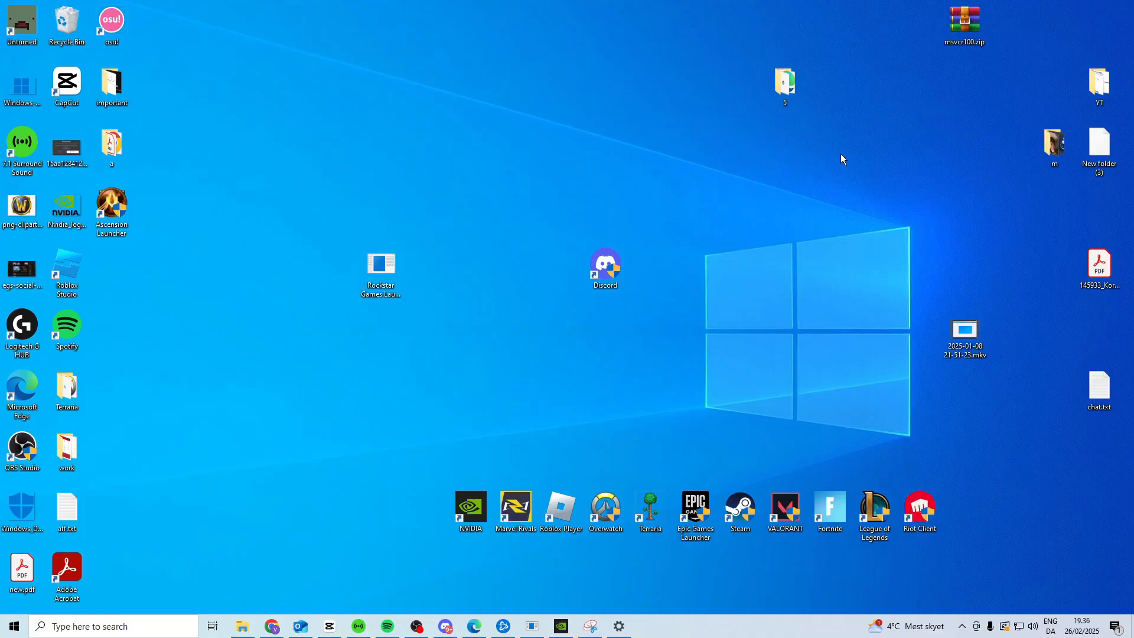
pyautogui.moveTo(484, 365)
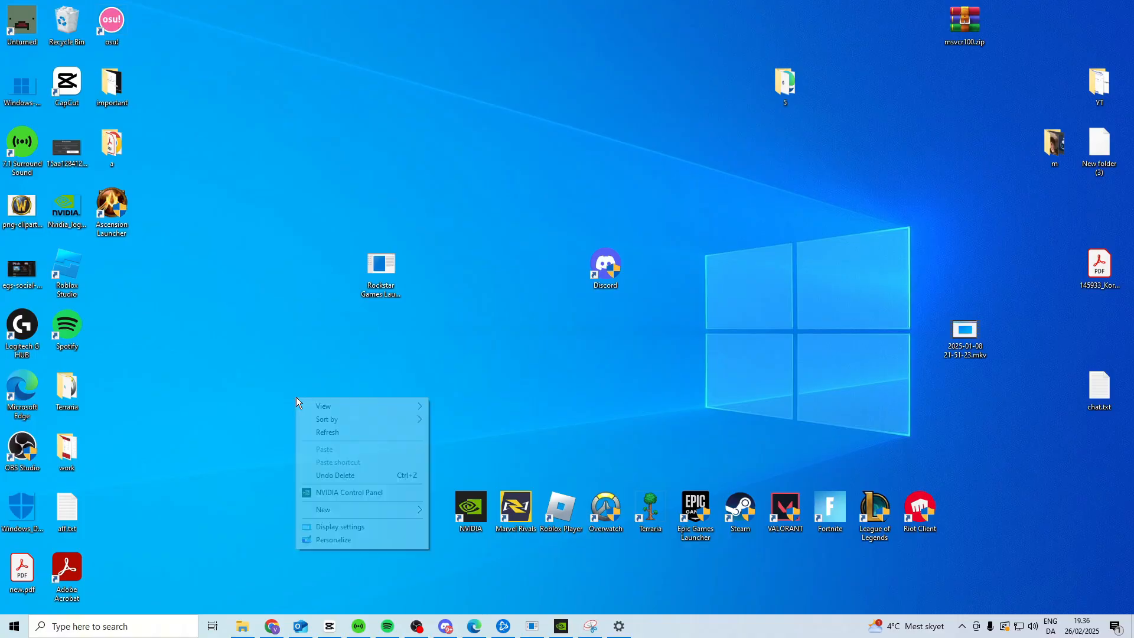
# Step: Open Display settings from the desktop's right-click menu
pyautogui.click(340, 525)
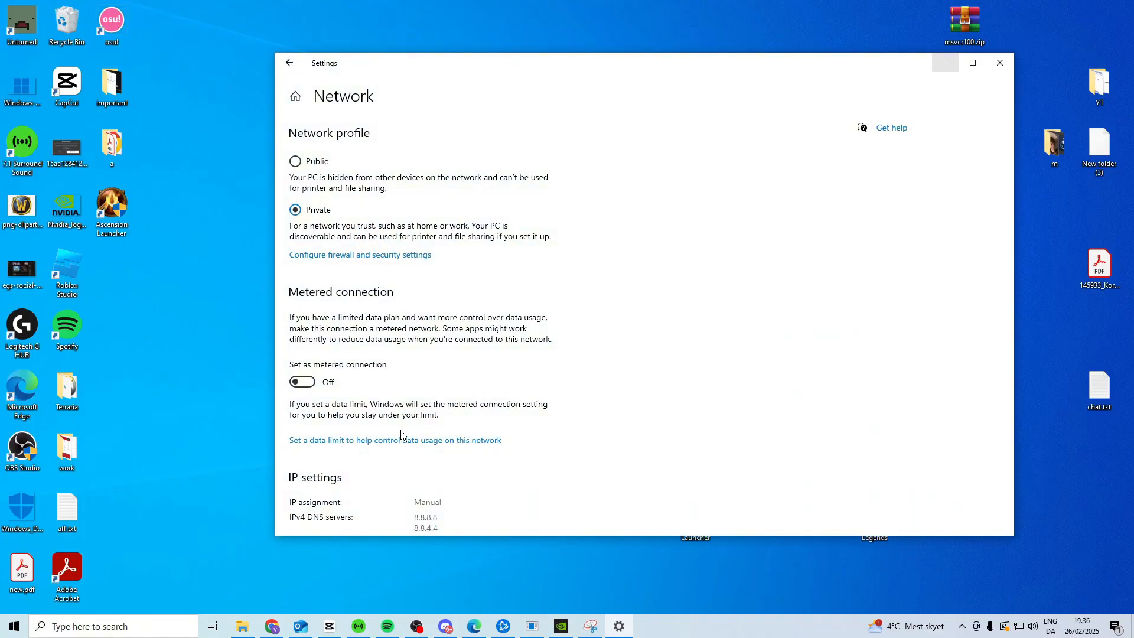
pyautogui.click(289, 63)
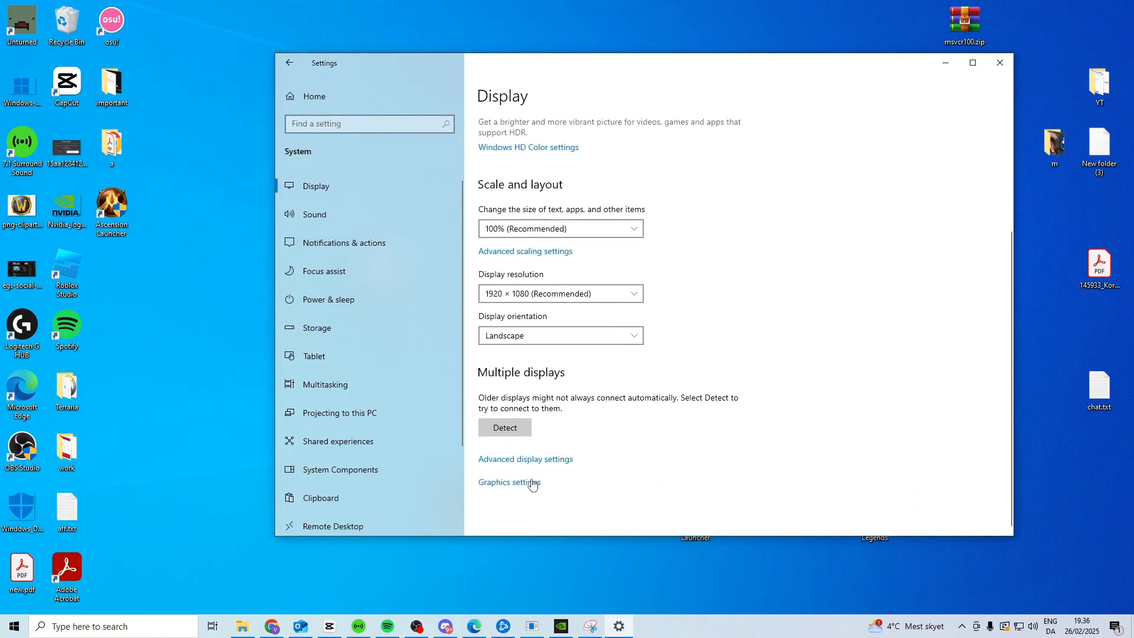
# Step: In Graphics settings, toggle hardware-accelerated GPU scheduling off and back on, then close Settings
pyautogui.click(509, 483)
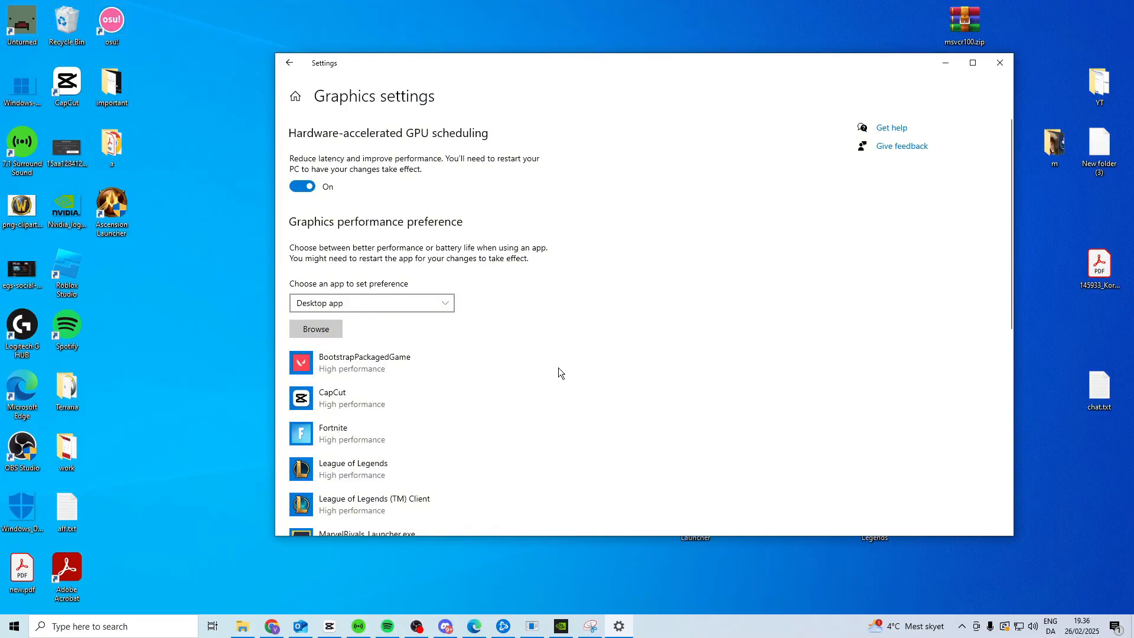
pyautogui.moveTo(313, 144)
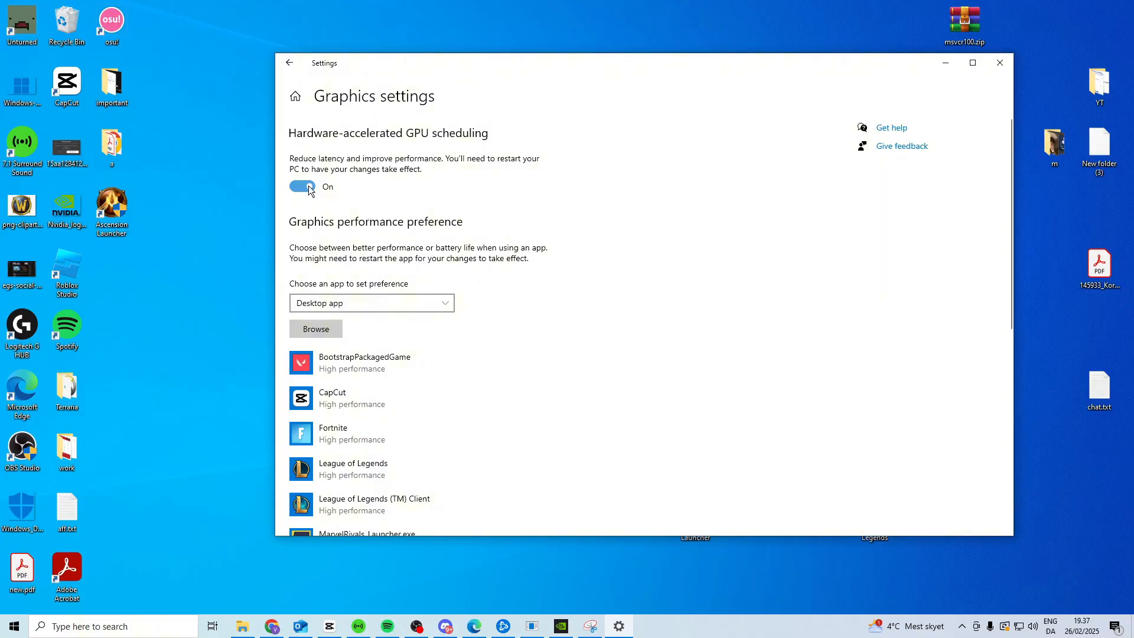
pyautogui.click(302, 187)
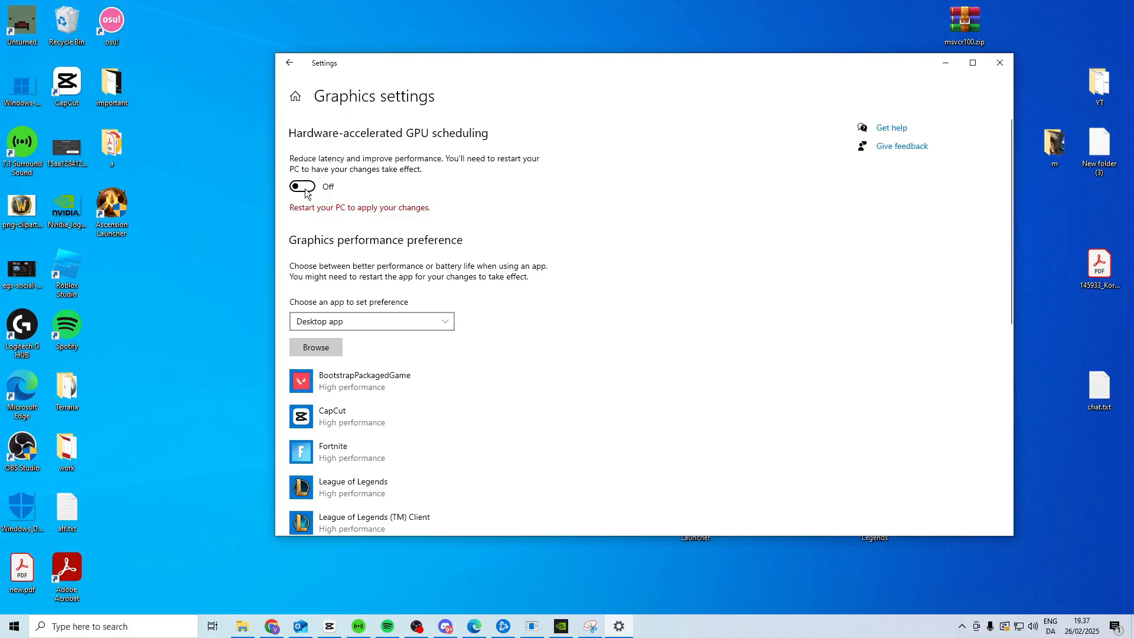
pyautogui.click(302, 186)
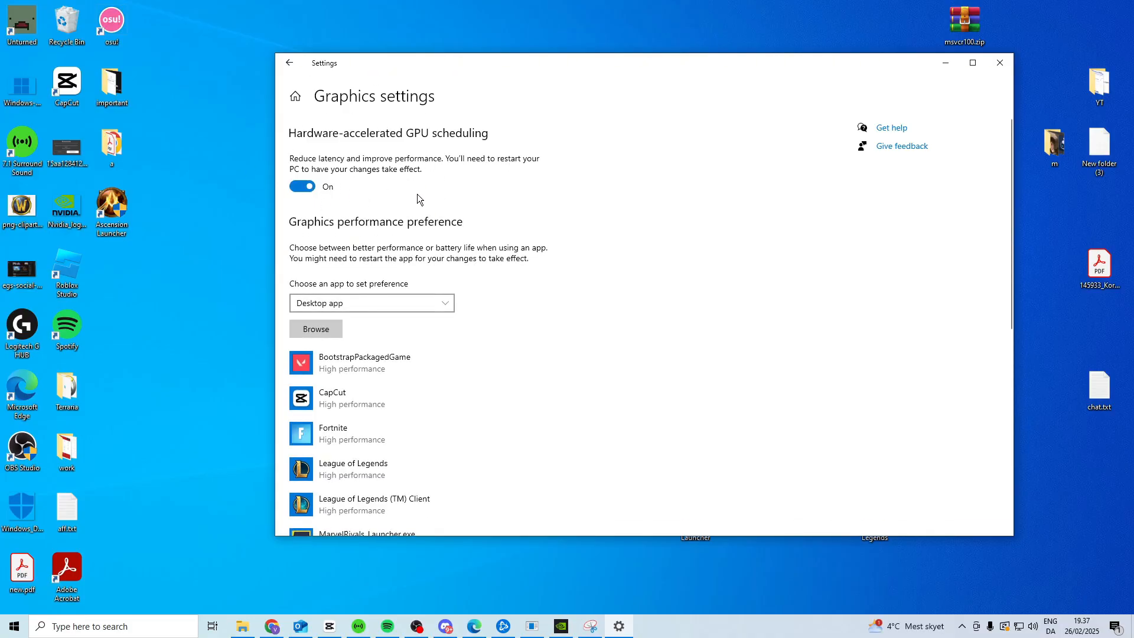
pyautogui.click(999, 62)
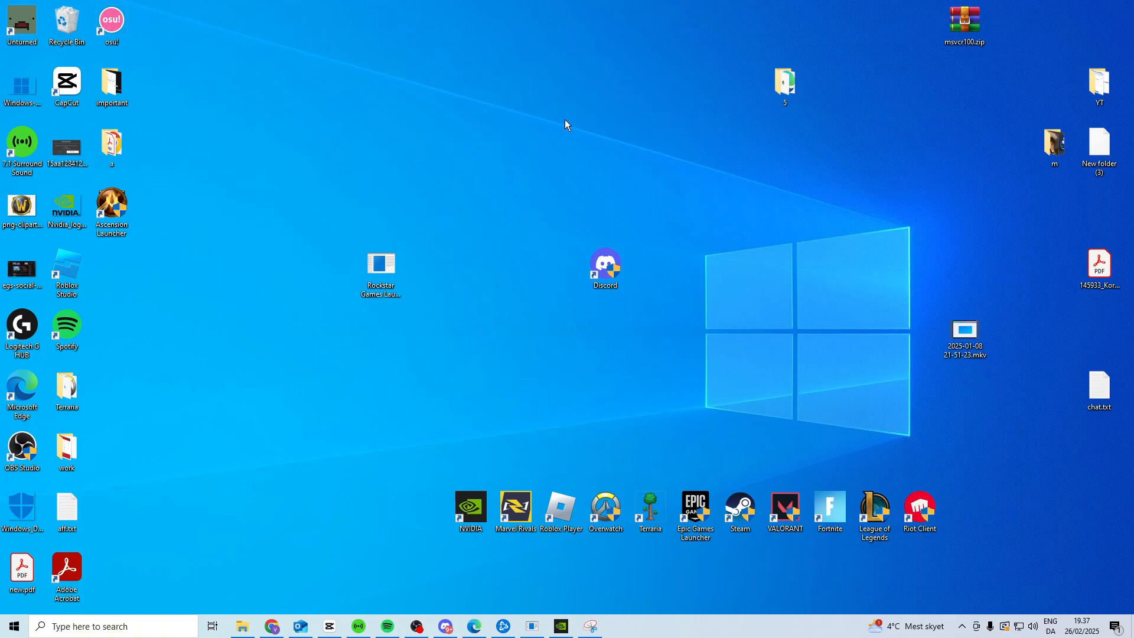
pyautogui.moveTo(93, 499)
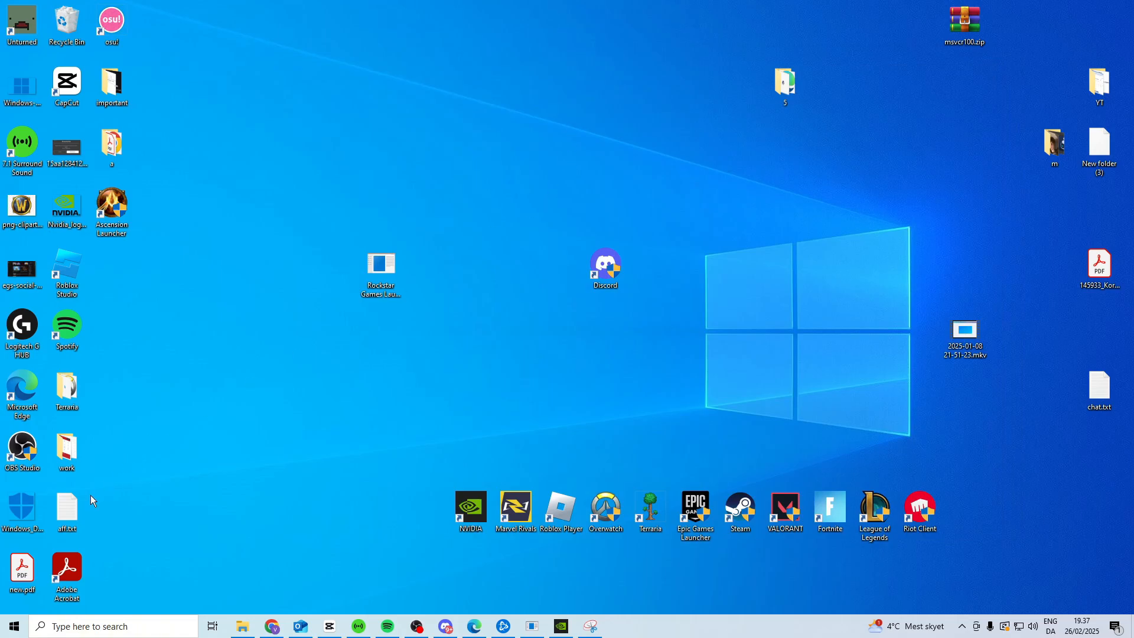
# Step: Reopen Settings and view the Ethernet connection's properties under Network & Internet
pyautogui.click(87, 625)
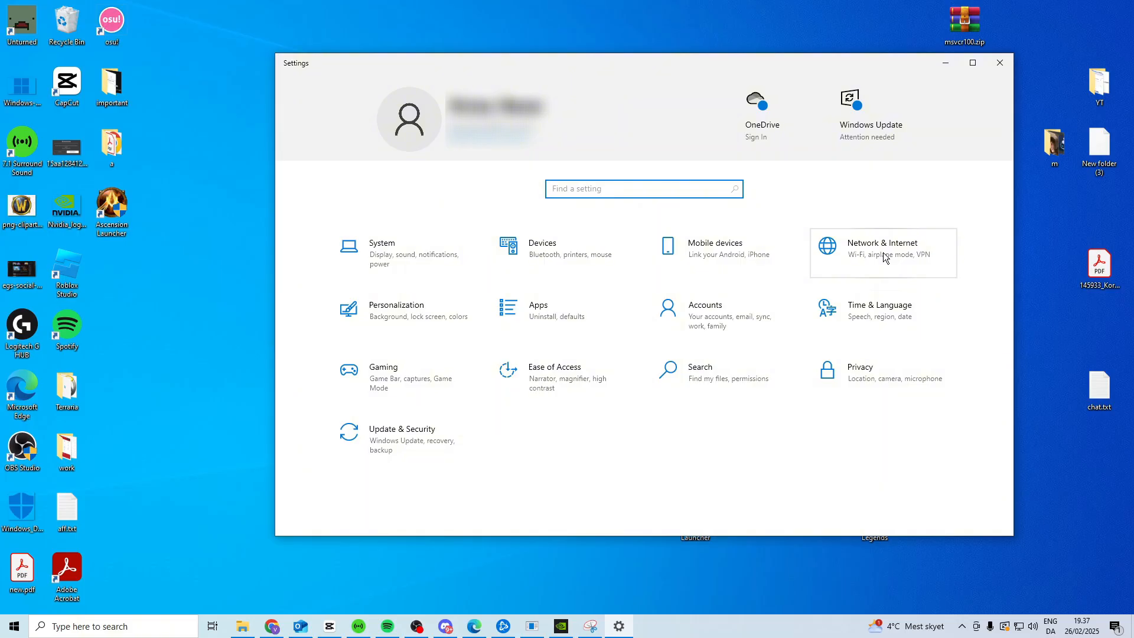
pyautogui.click(881, 248)
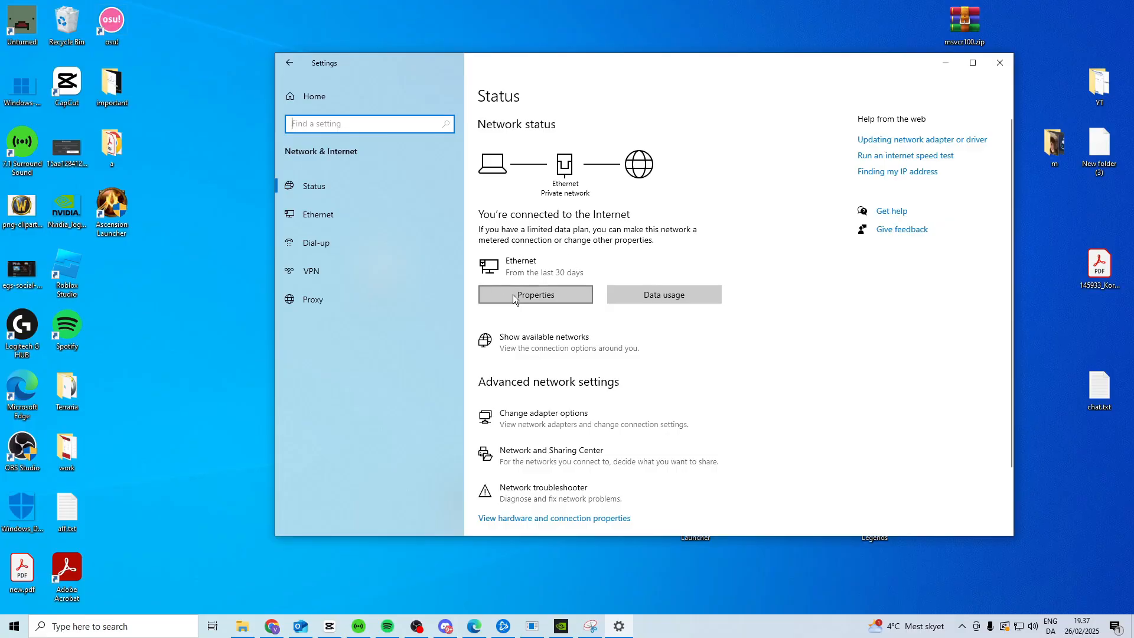
pyautogui.click(535, 294)
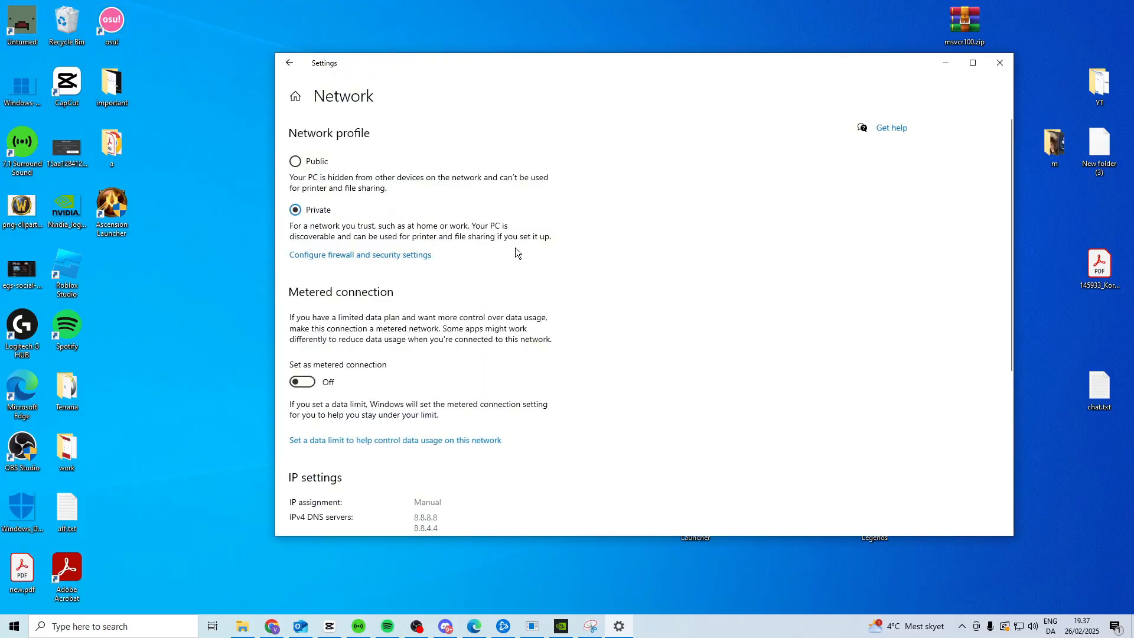
pyautogui.moveTo(347, 147)
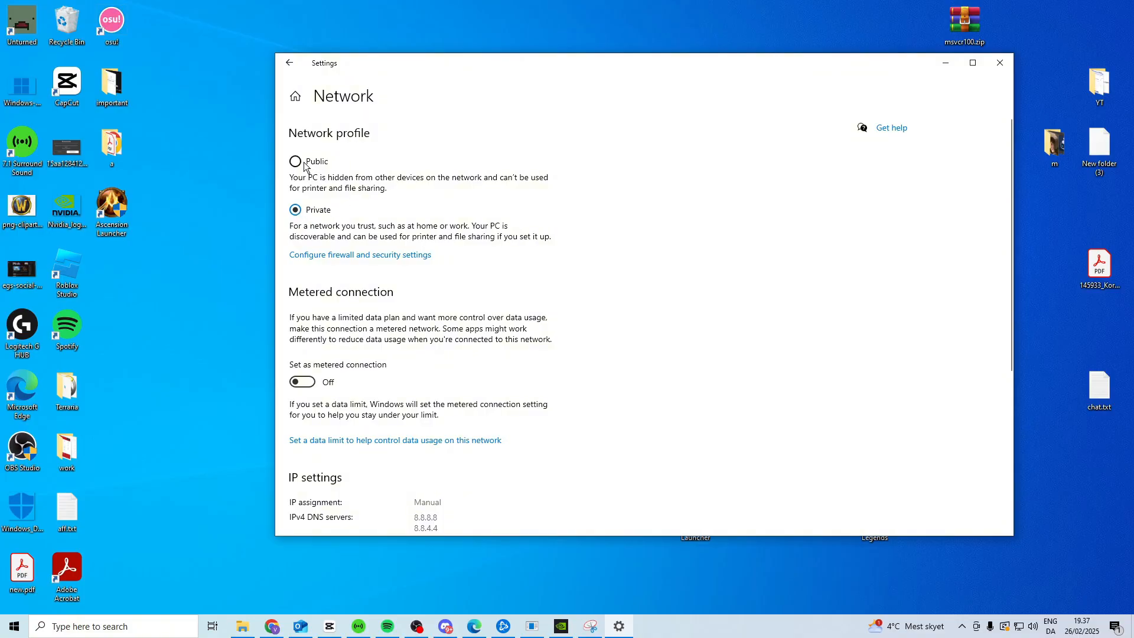
pyautogui.moveTo(307, 215)
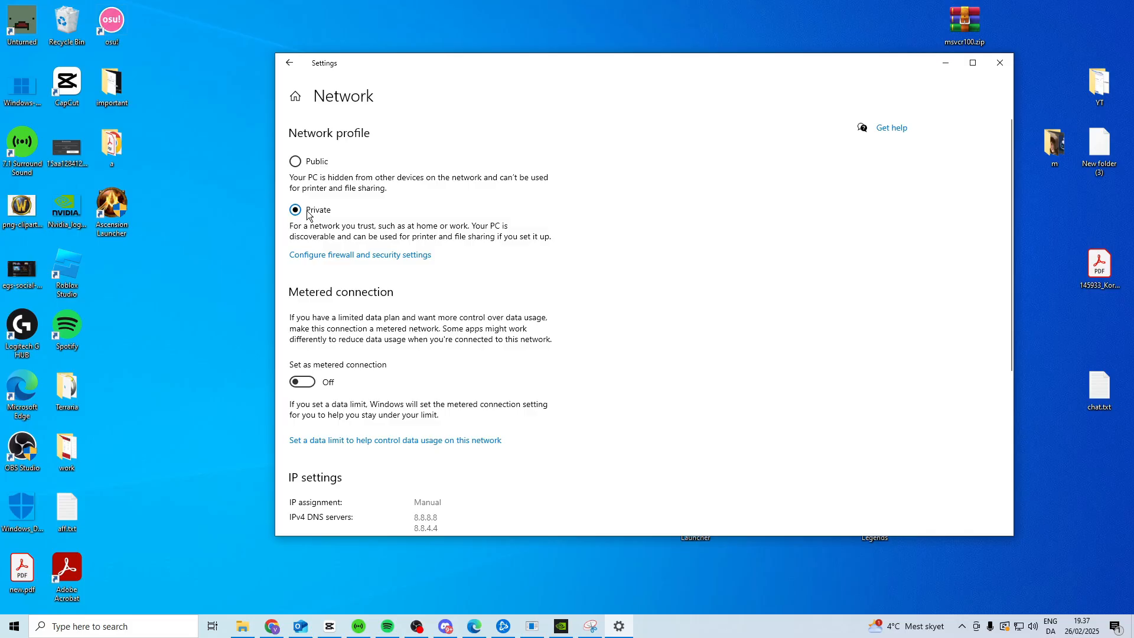
pyautogui.moveTo(629, 278)
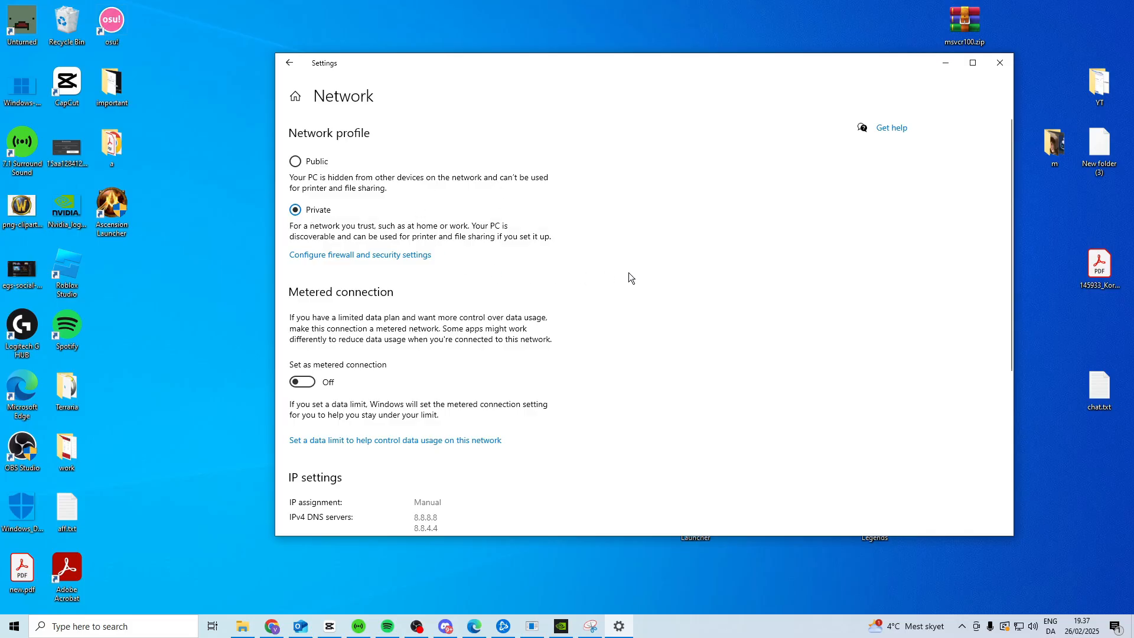